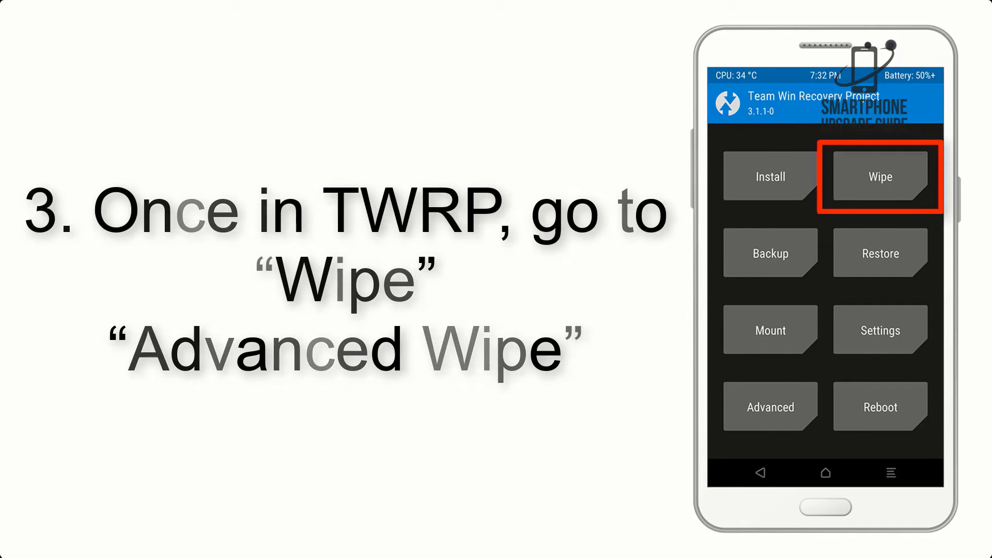
click(878, 177)
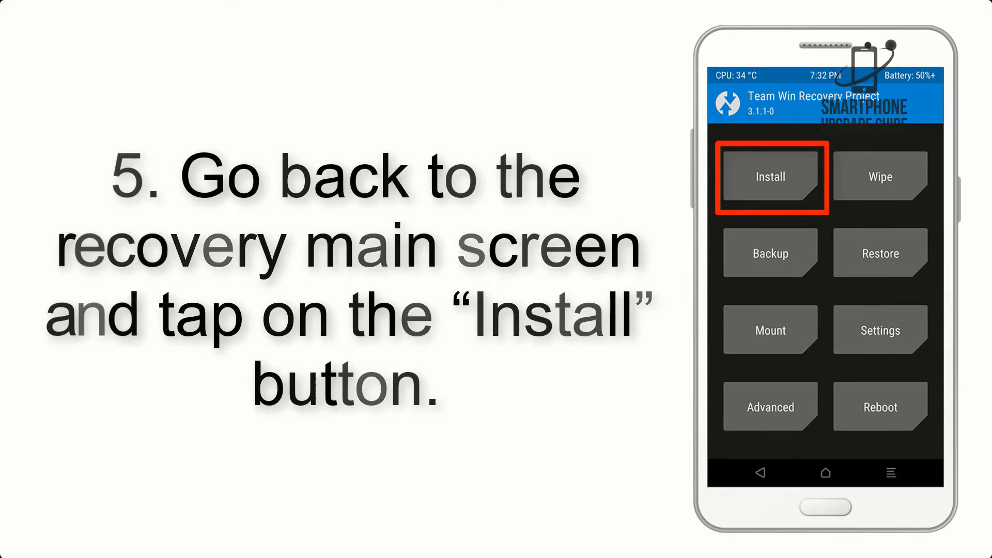
click(769, 177)
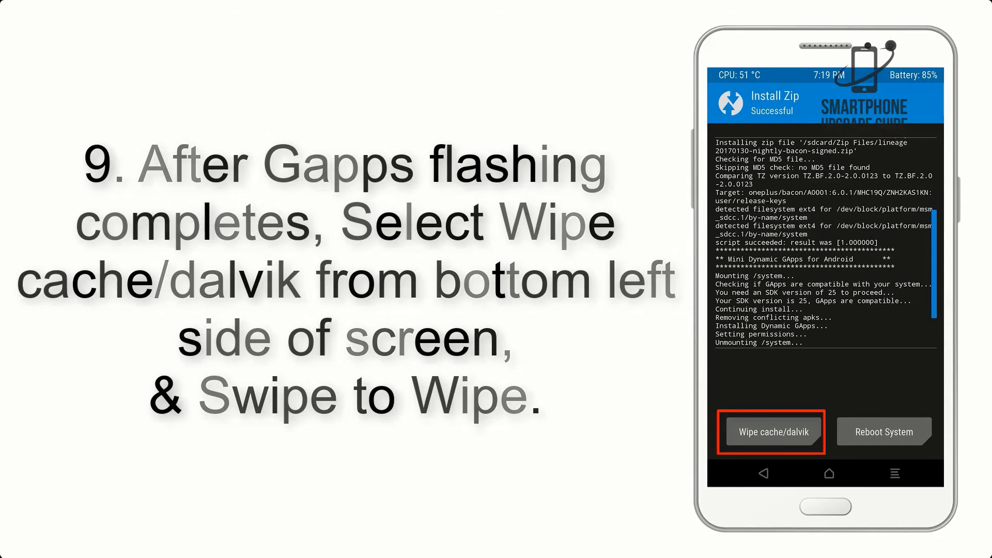
click(882, 432)
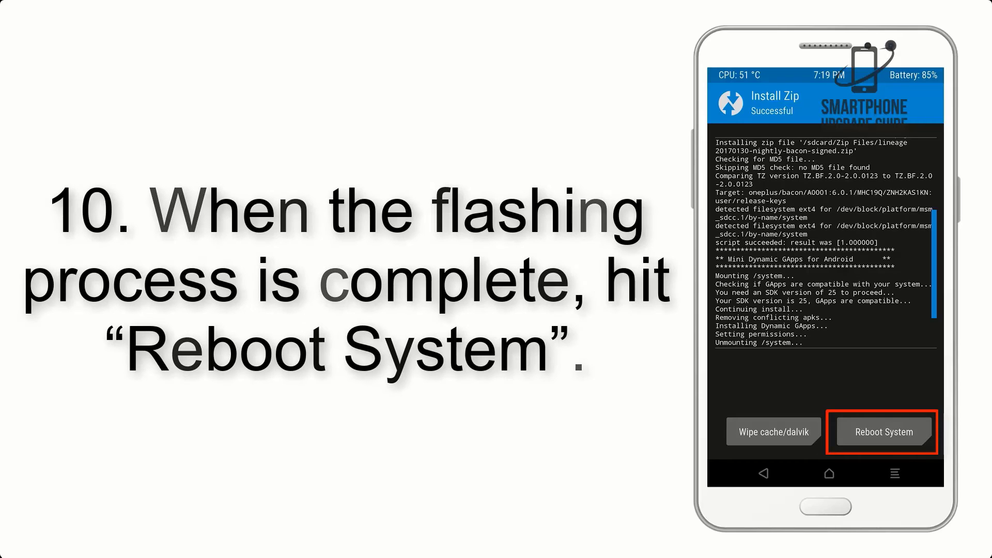